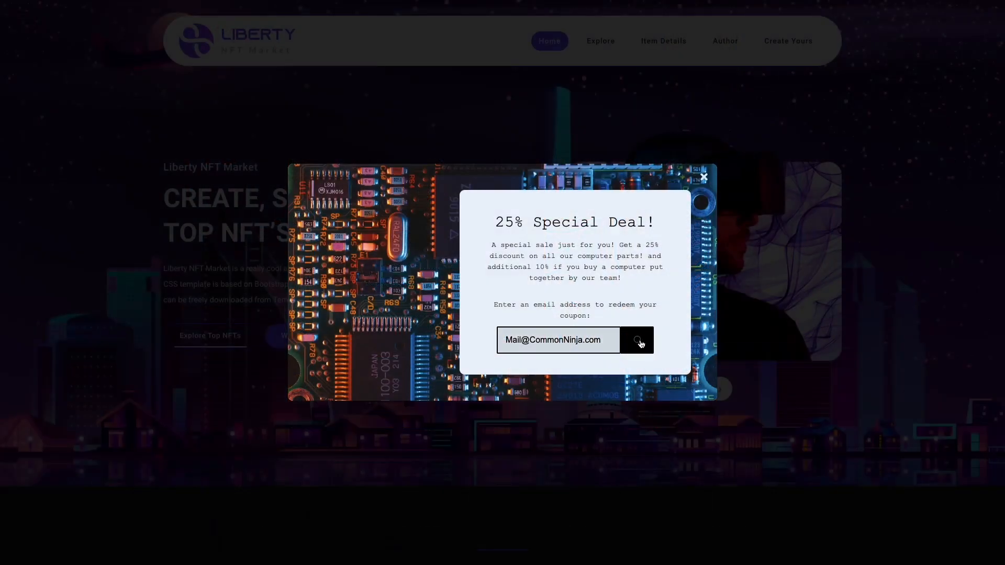
Leave the sample coupon popup demo and land on the Common Ninja widget catalog.
click(635, 339)
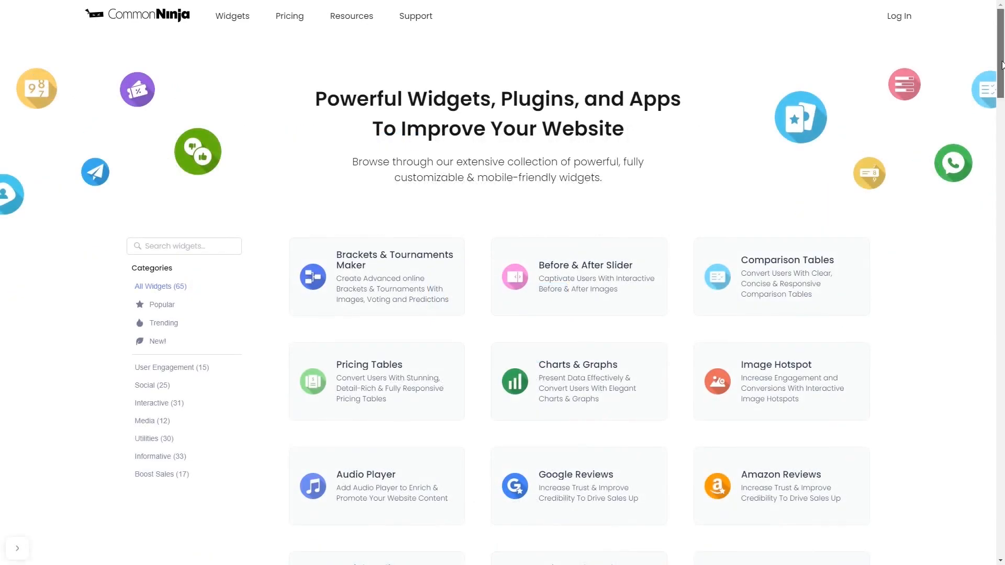
Choose Create Coupon Popup to open the editor with the default 50% Special Deal popup.
scroll(down, 3)
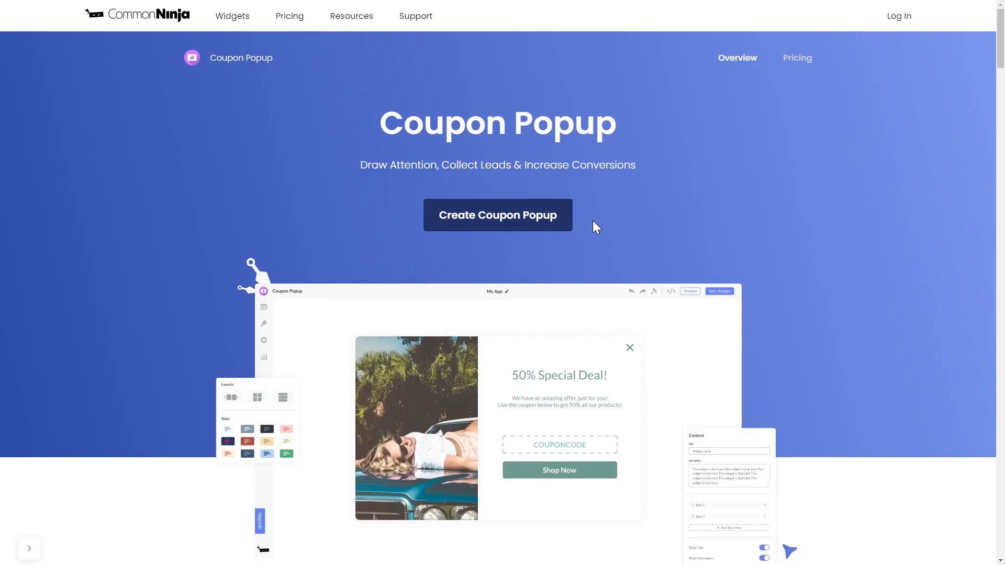
mouse_move(552, 236)
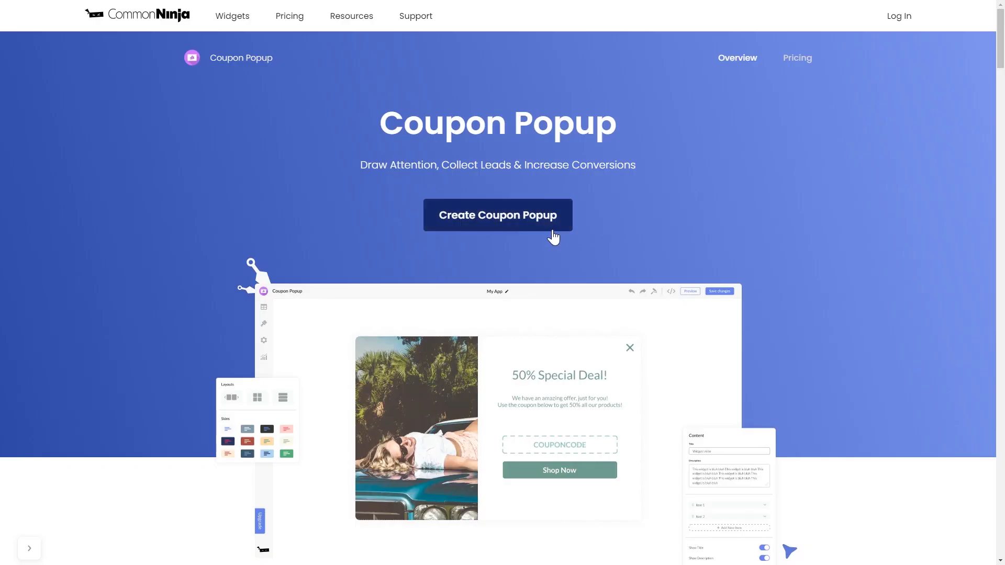
click(496, 215)
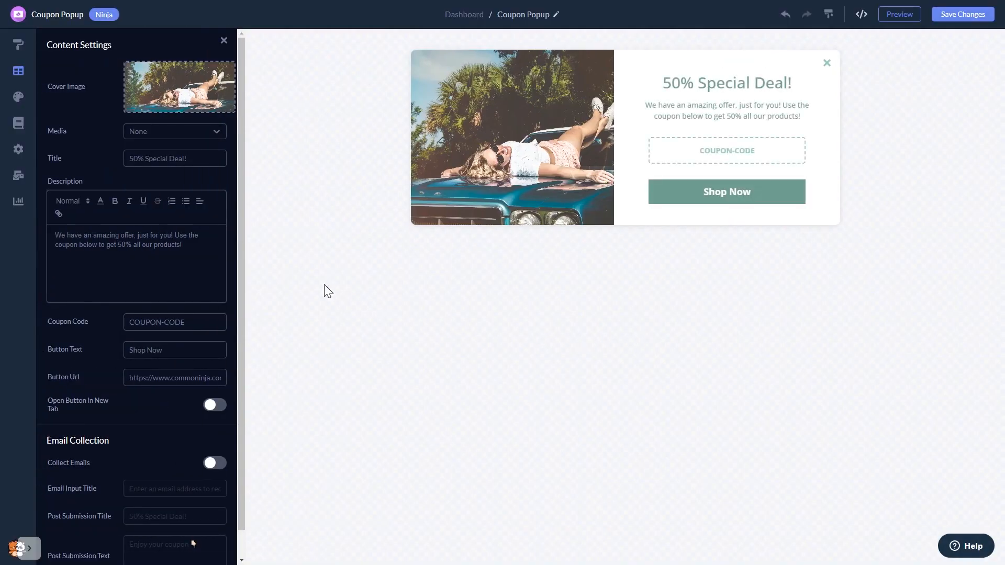
mouse_move(227, 184)
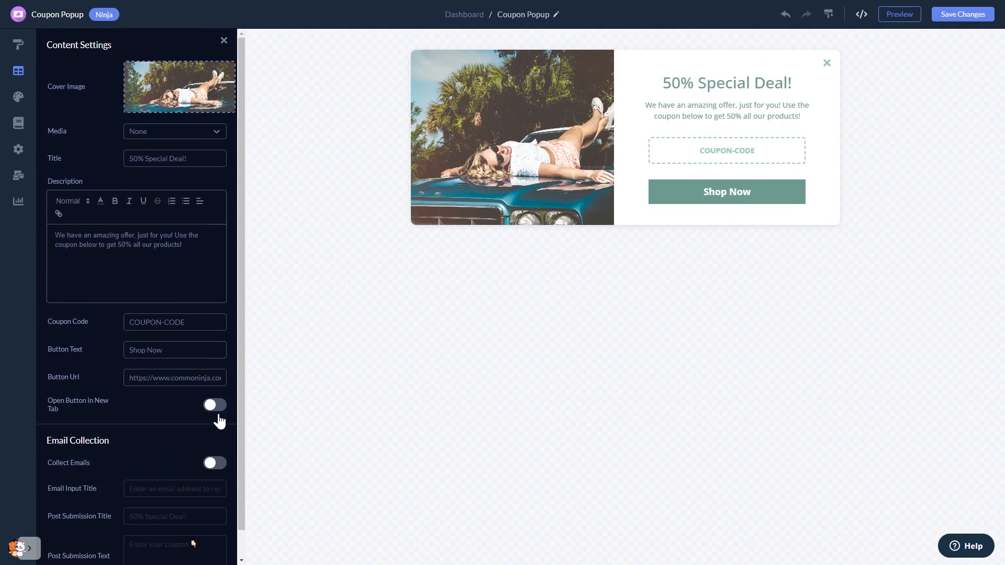
Toggle Collect Emails on and back off, then move to the layout options.
click(213, 463)
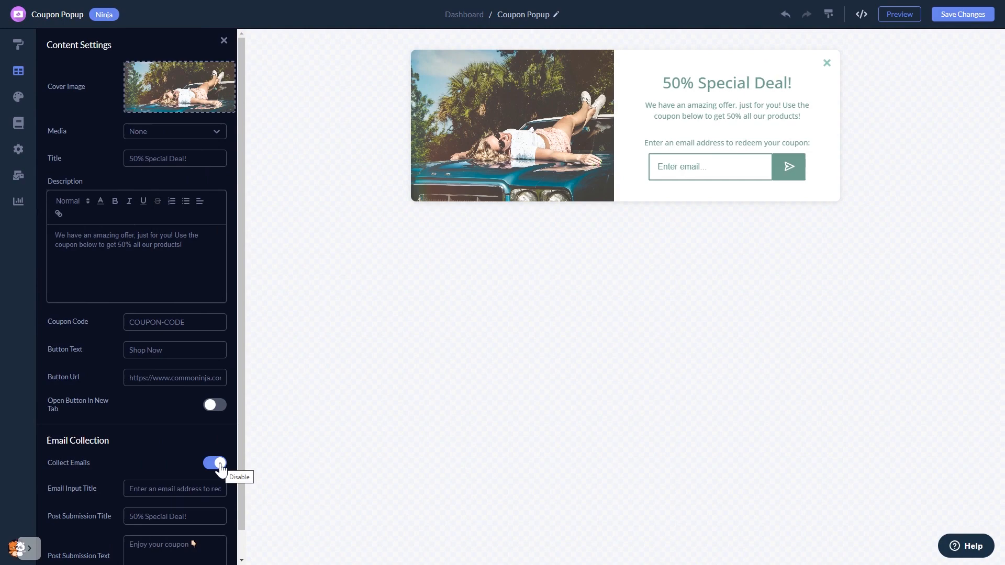
click(214, 463)
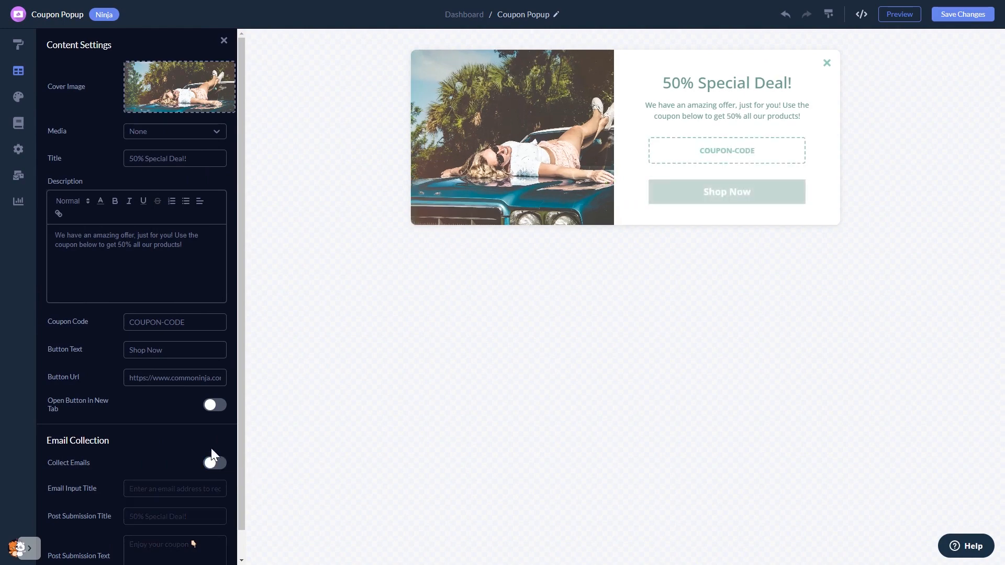
click(19, 44)
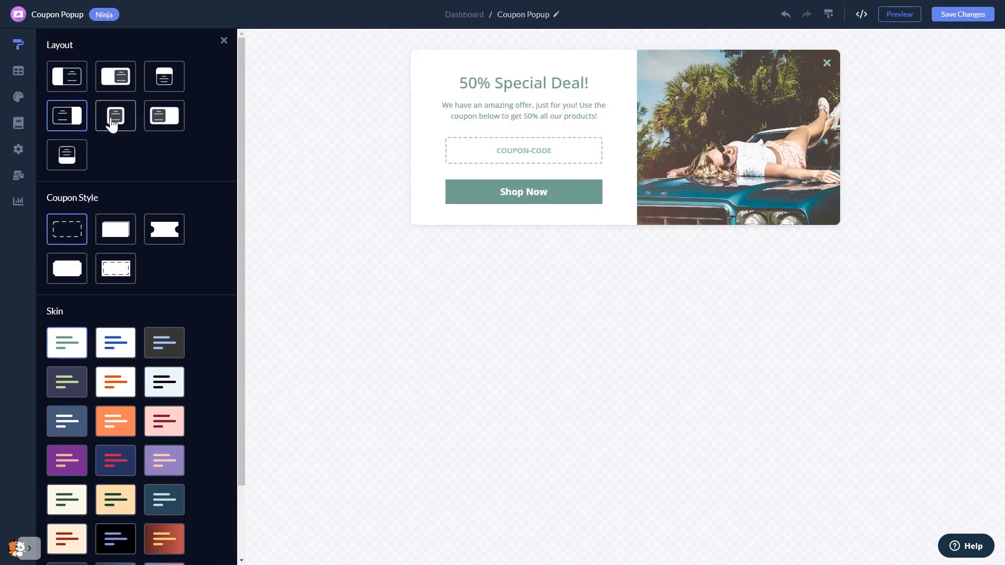
Choose the image-left layout, the filled dashed coupon style and the dark teal skin.
click(164, 77)
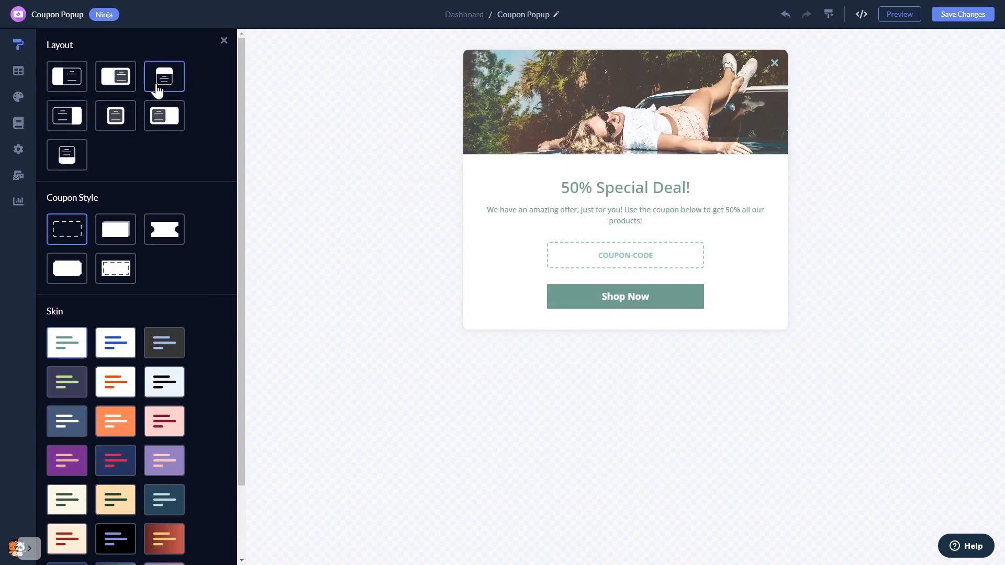
click(67, 77)
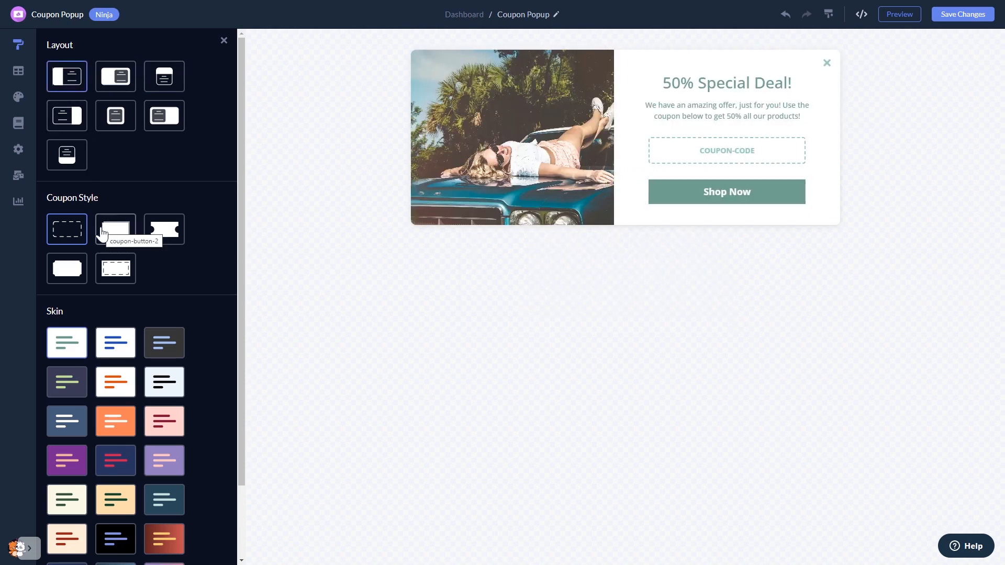
click(164, 229)
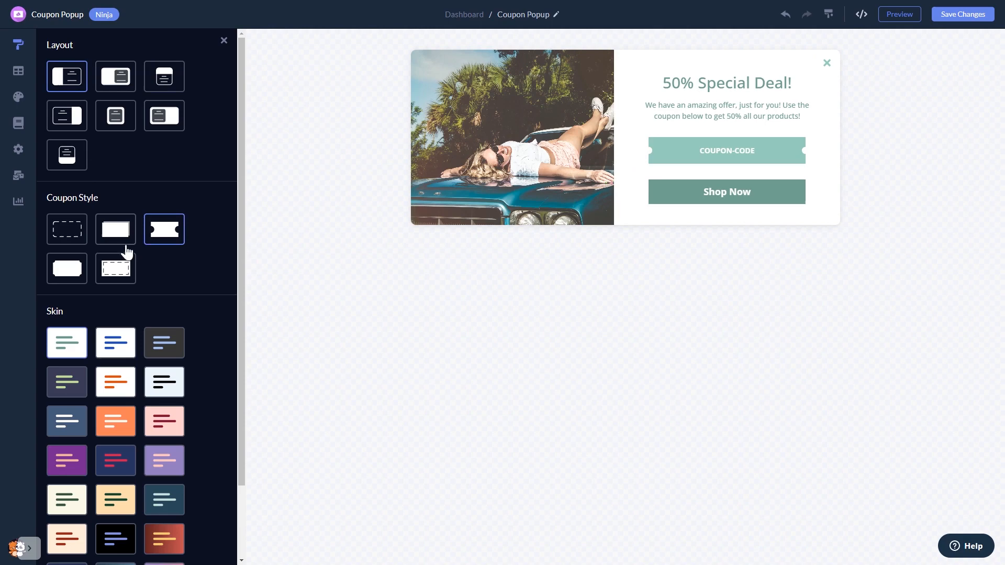
click(115, 269)
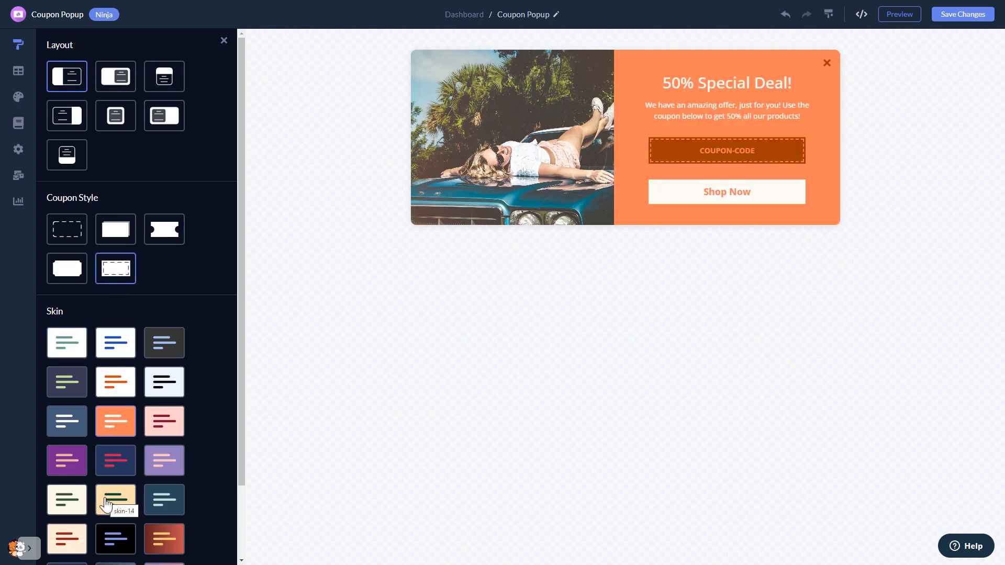
click(163, 500)
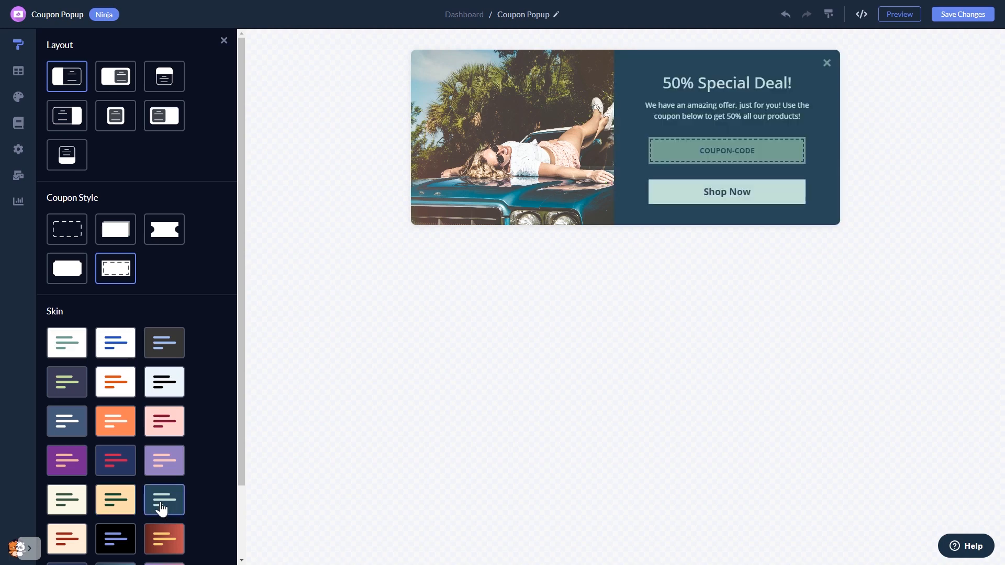
mouse_move(38, 196)
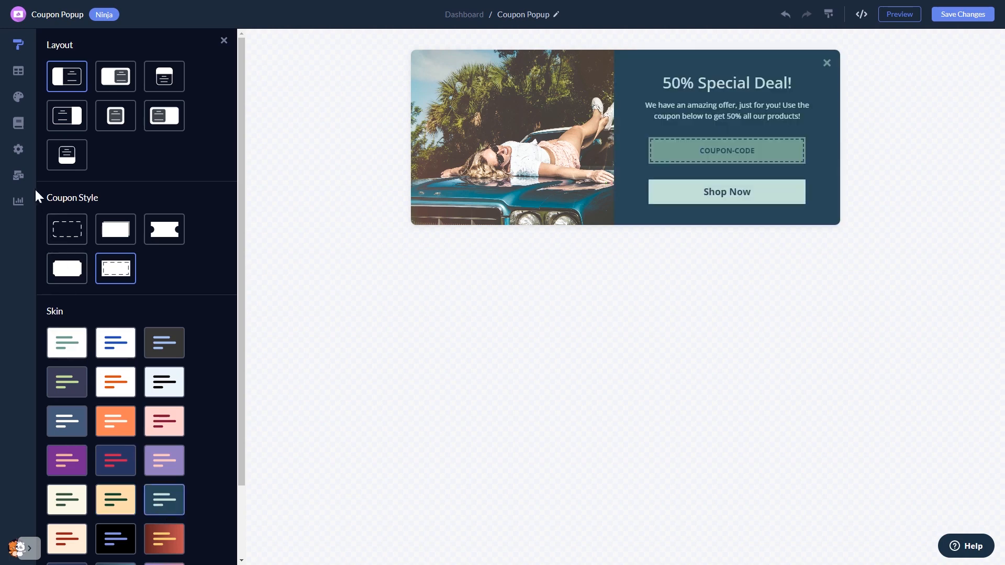
click(19, 96)
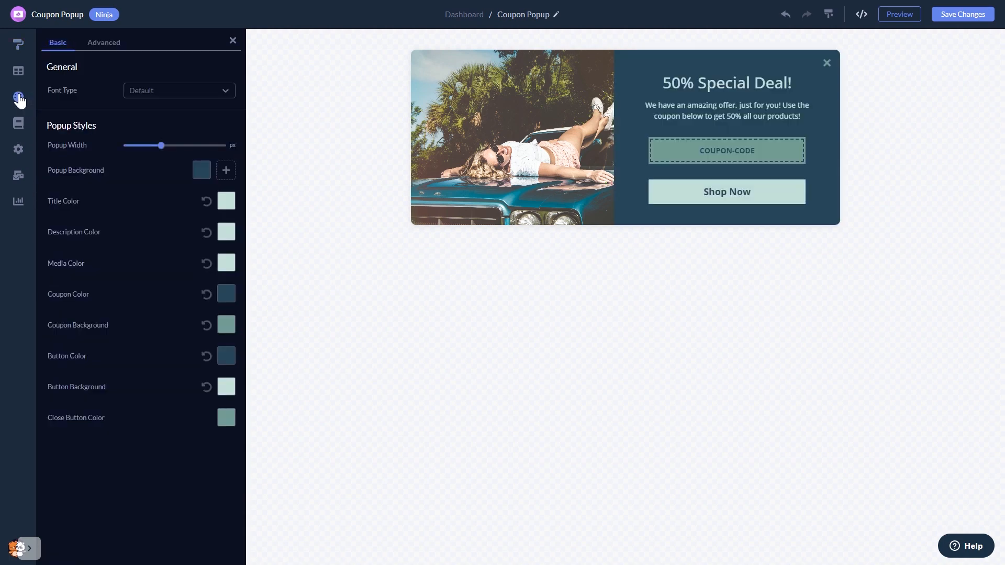
mouse_move(18, 123)
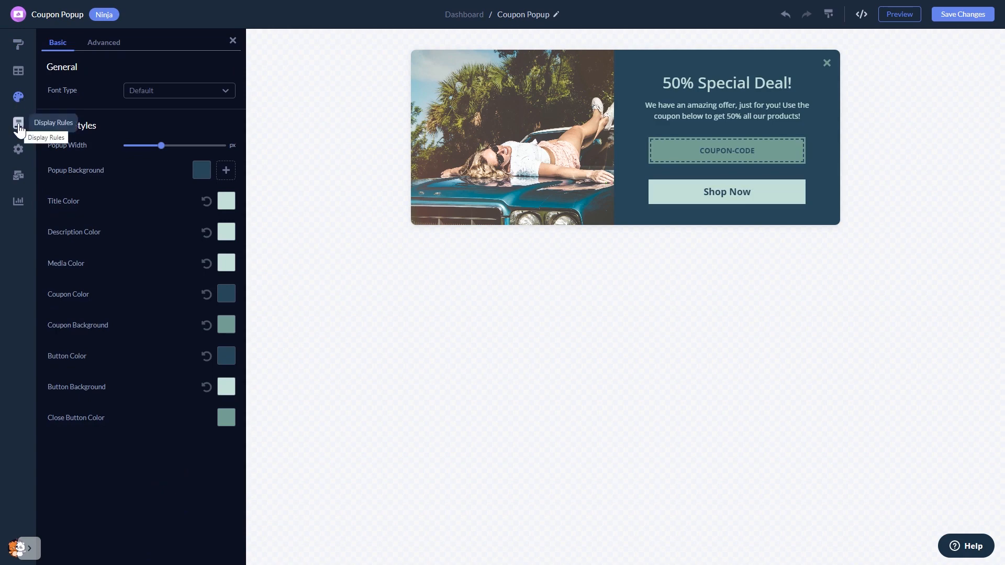
Review the popup's When display triggers, then show its element Visibility settings.
click(18, 122)
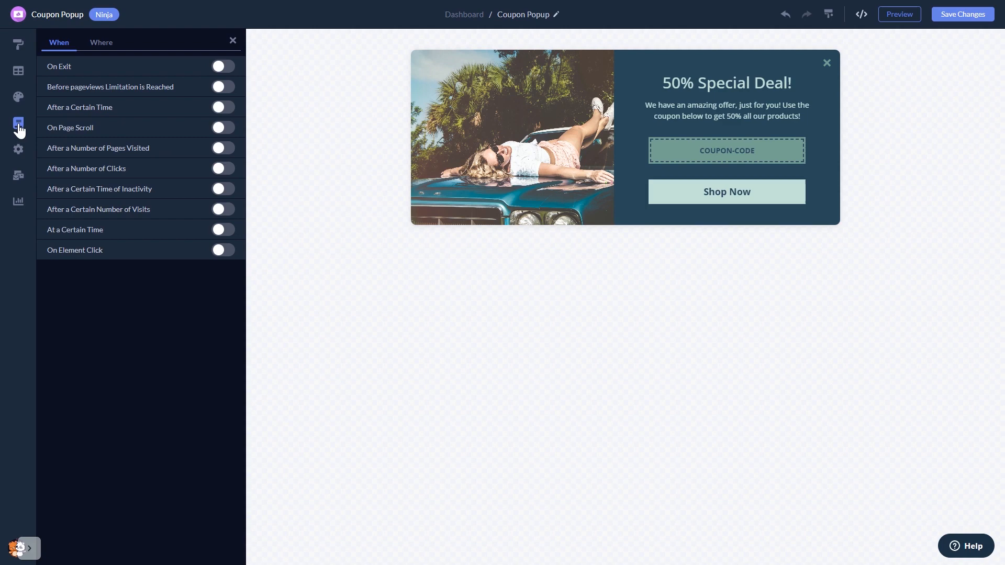
click(18, 150)
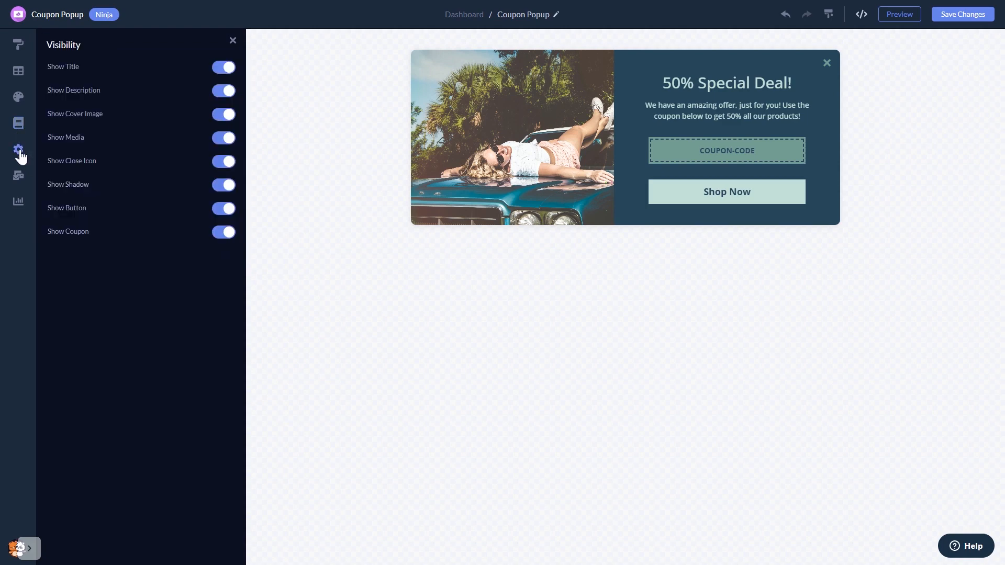
mouse_move(18, 175)
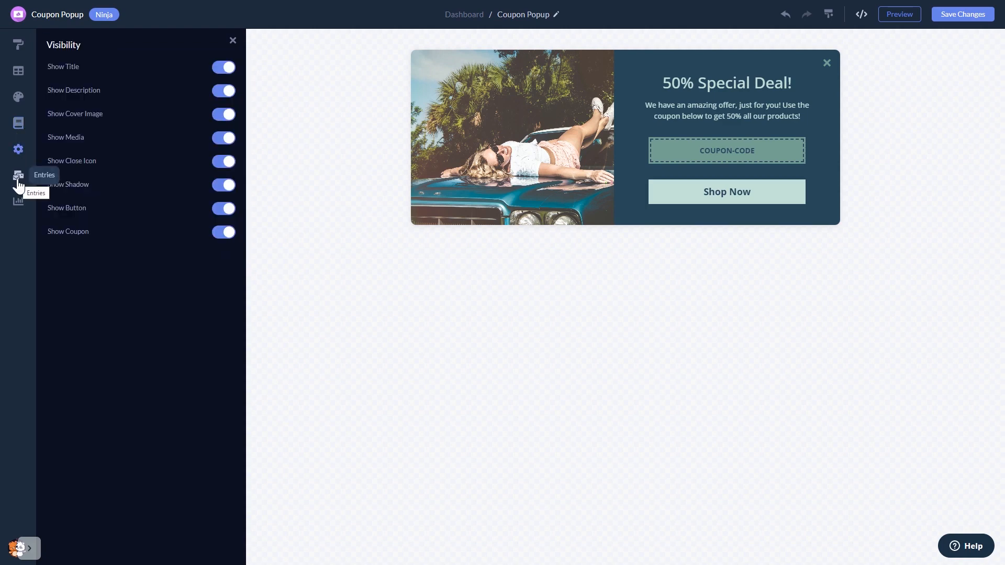
mouse_move(535, 332)
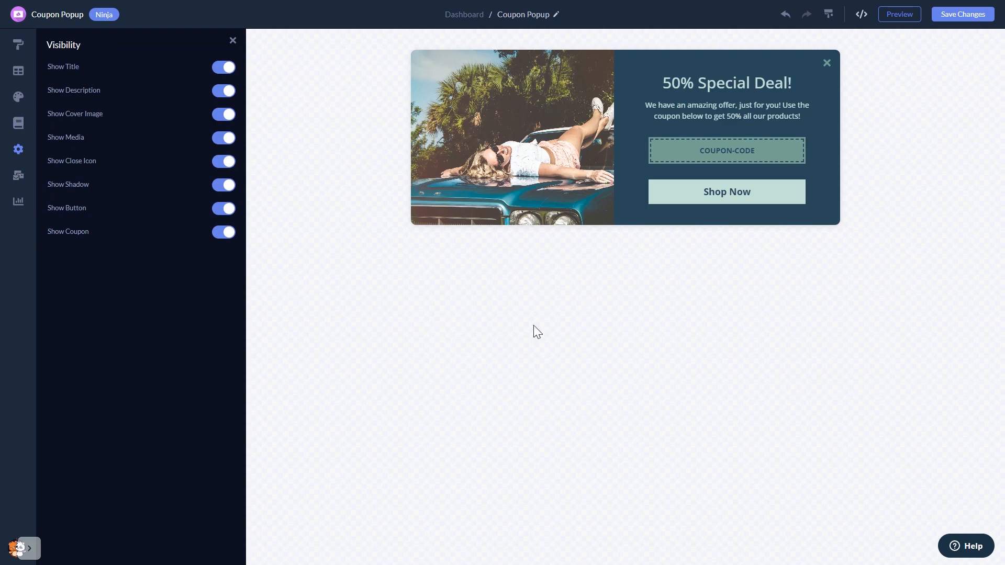
mouse_move(961, 11)
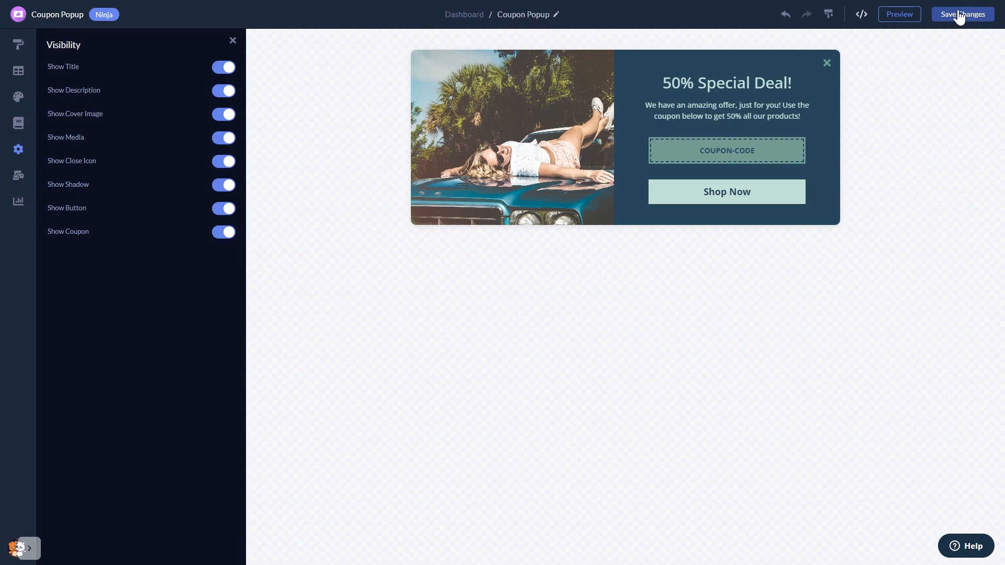
mouse_move(453, 19)
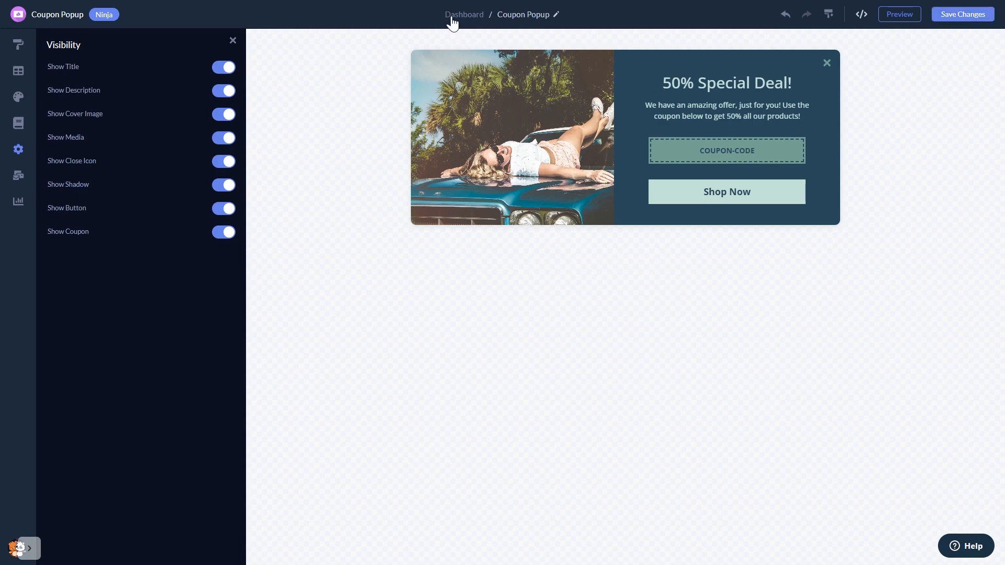
mouse_move(463, 14)
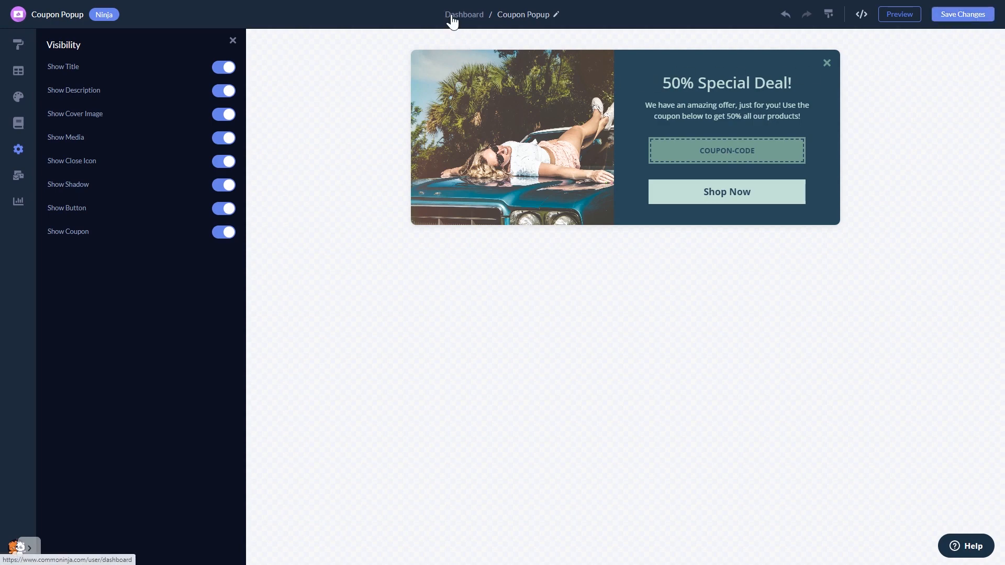
Return to the project dashboard via the Dashboard breadcrumb, where My Widget is listed.
click(464, 13)
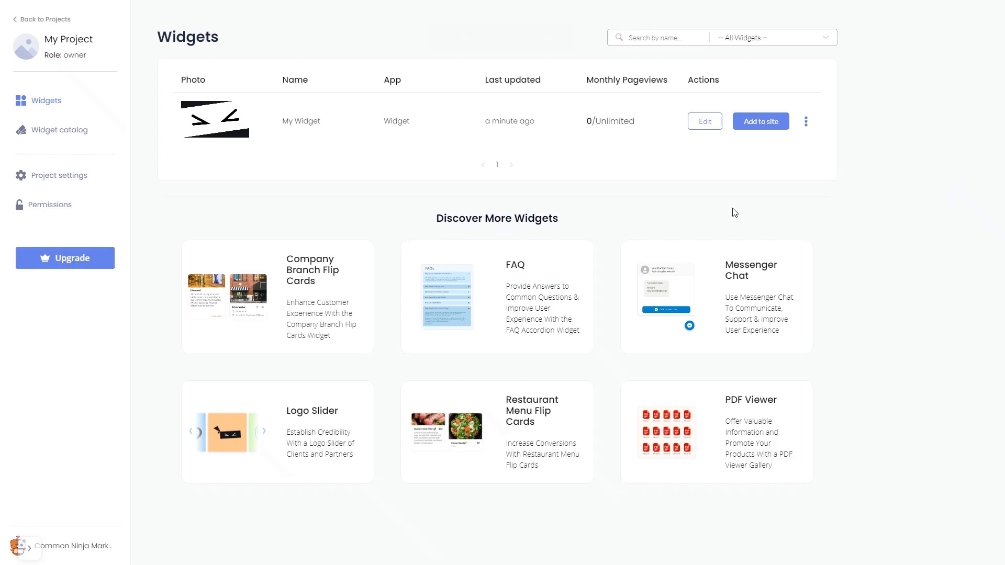
mouse_move(761, 122)
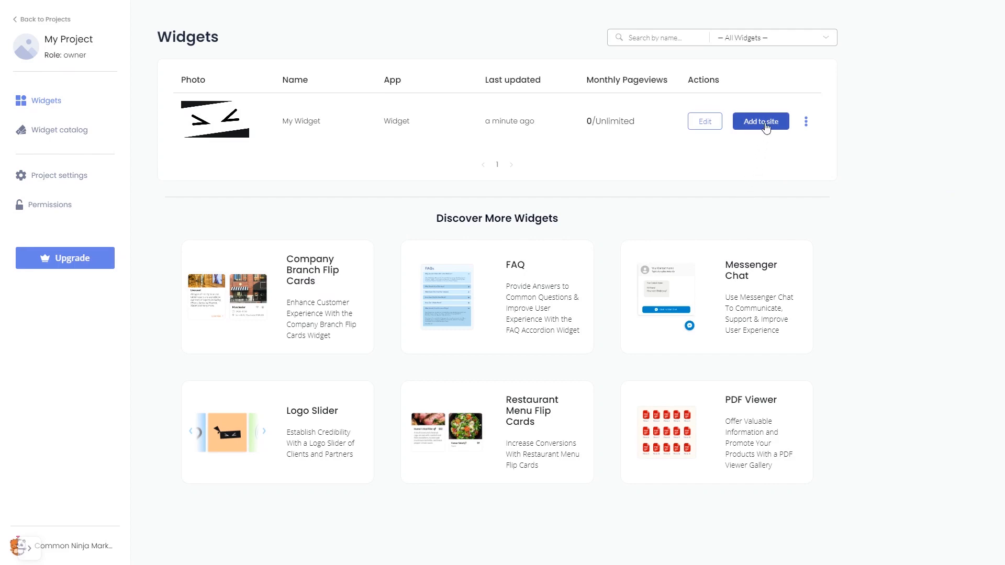
Use Add to site to get My Widget's installation code, copy it and close the dialog.
click(759, 121)
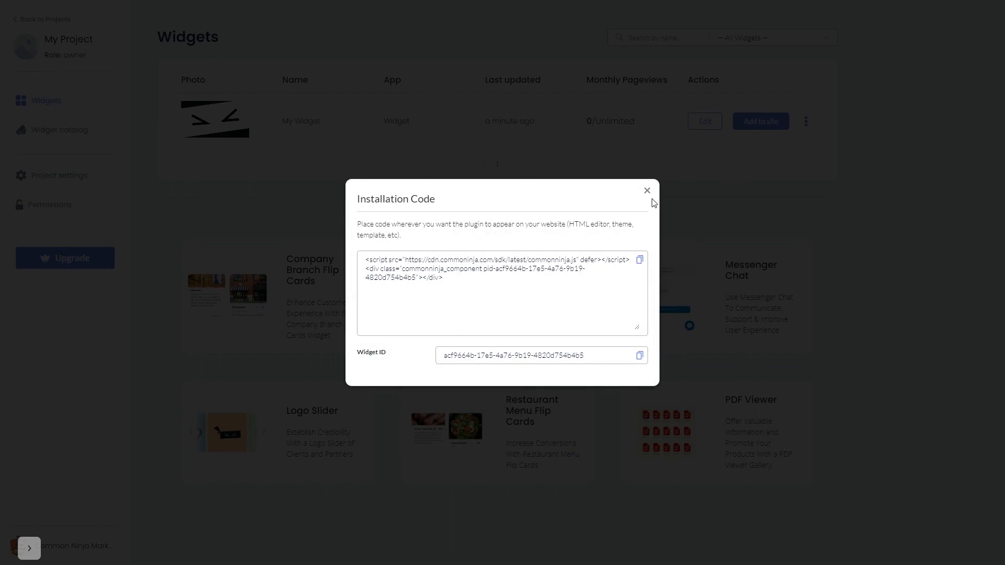
click(647, 190)
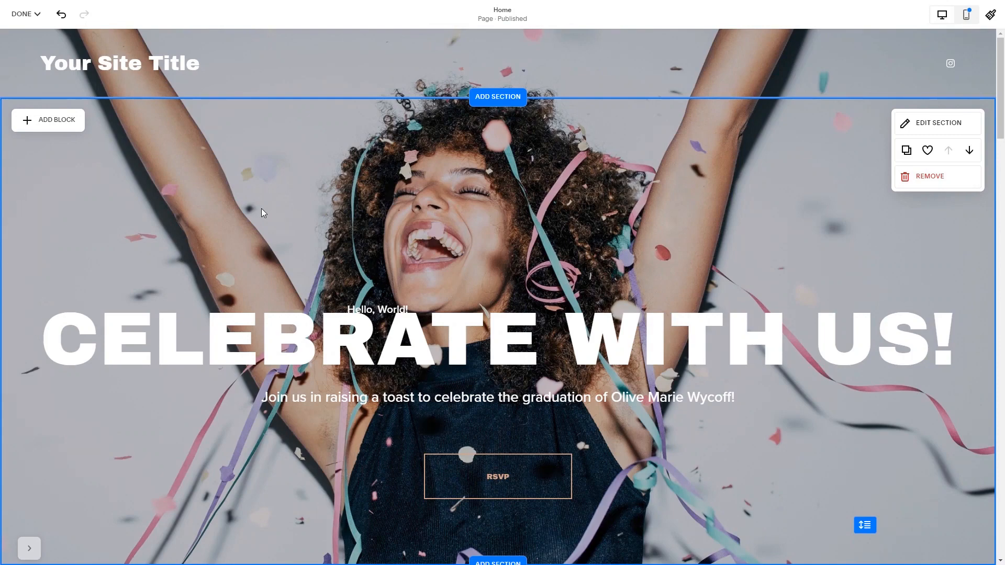
Insert a Code block in the empty section and open its Hello, World! HTML for editing.
scroll(down, 3)
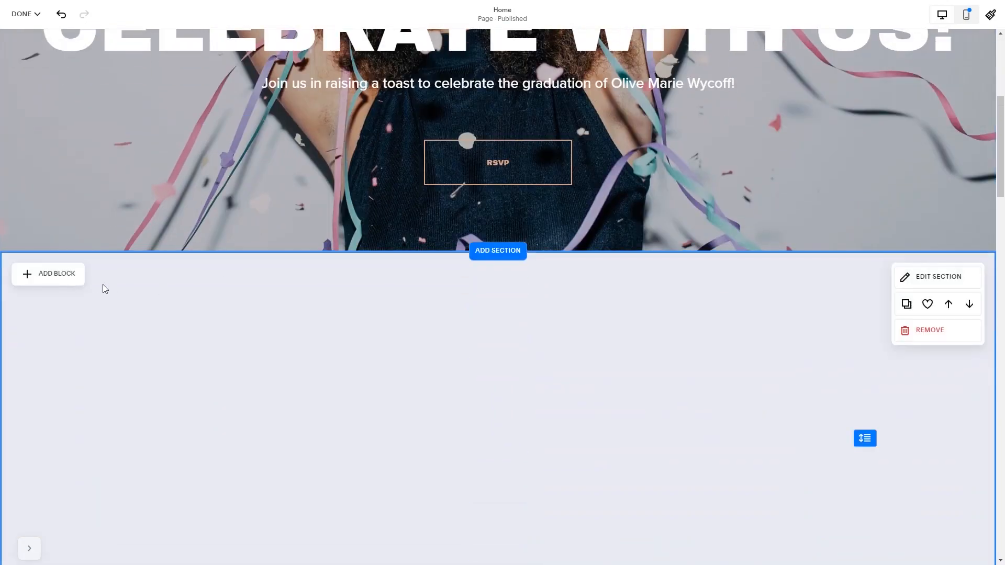
click(57, 273)
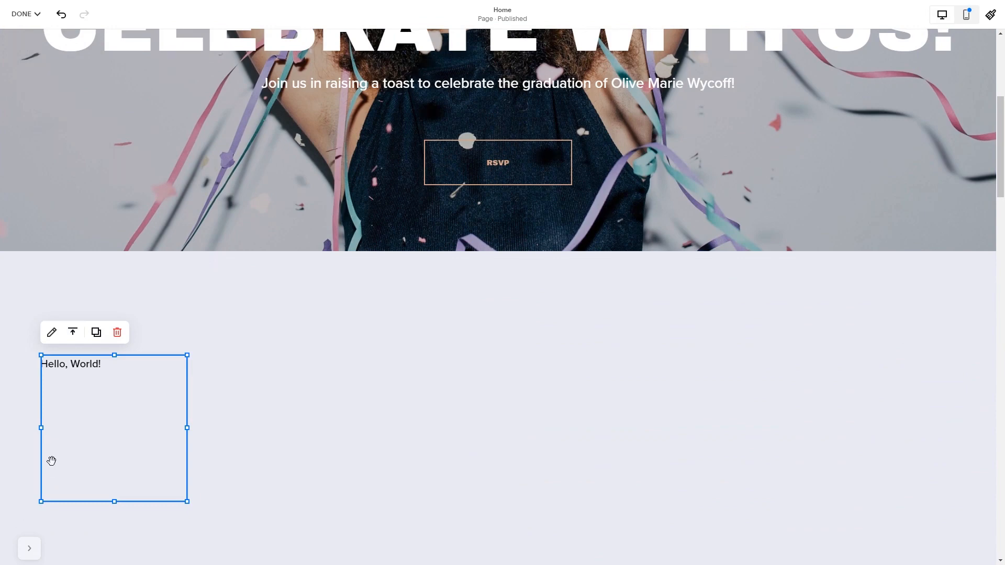
mouse_move(51, 332)
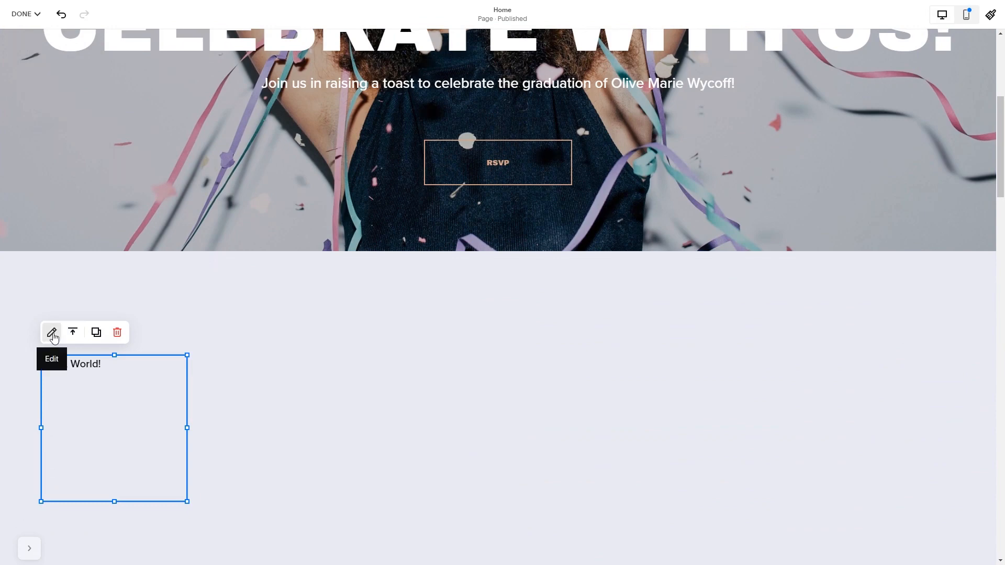
click(51, 332)
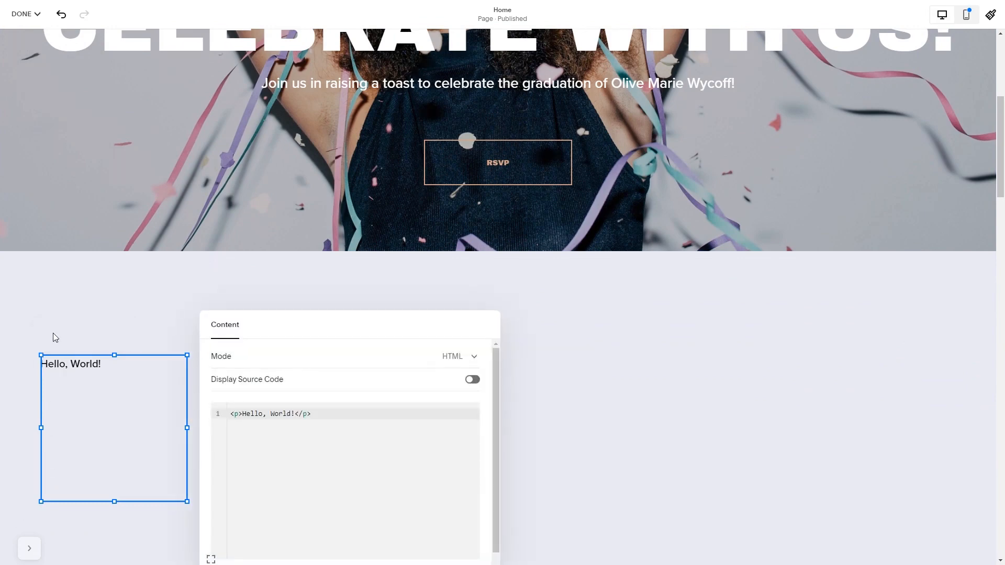